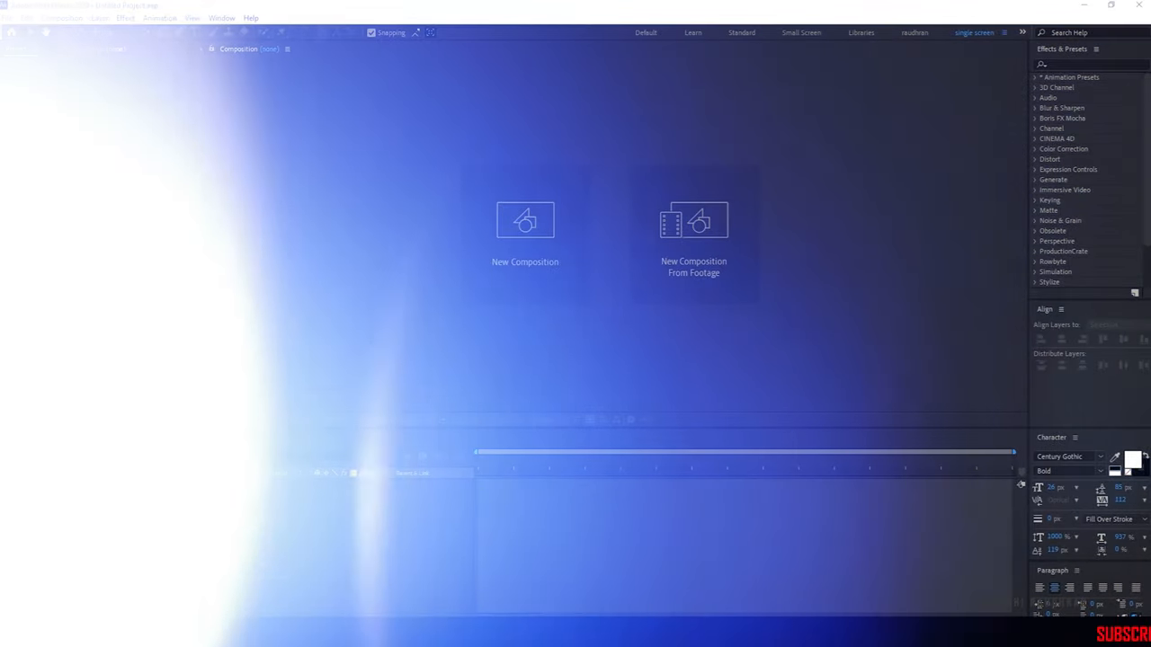
Create a new HDTV 1080 composition and confirm its settings.
{"action": "left_click", "coordinate": [525, 220]}
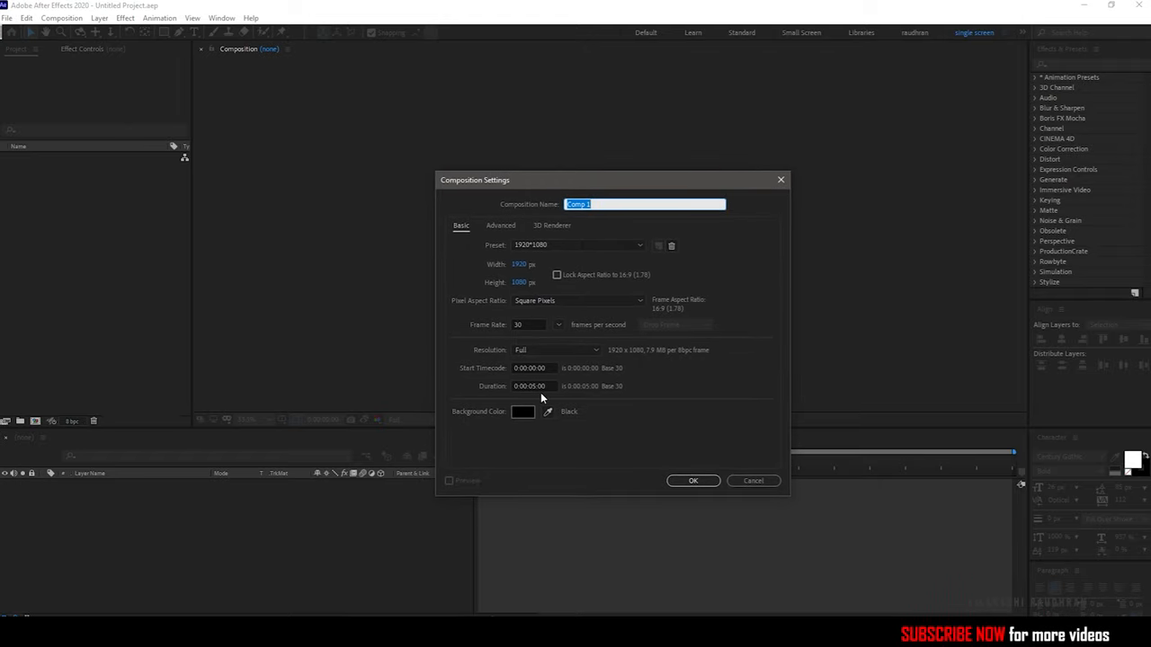
{"action": "left_click", "coordinate": [695, 482]}
{"action": "type", "text": "DI"}
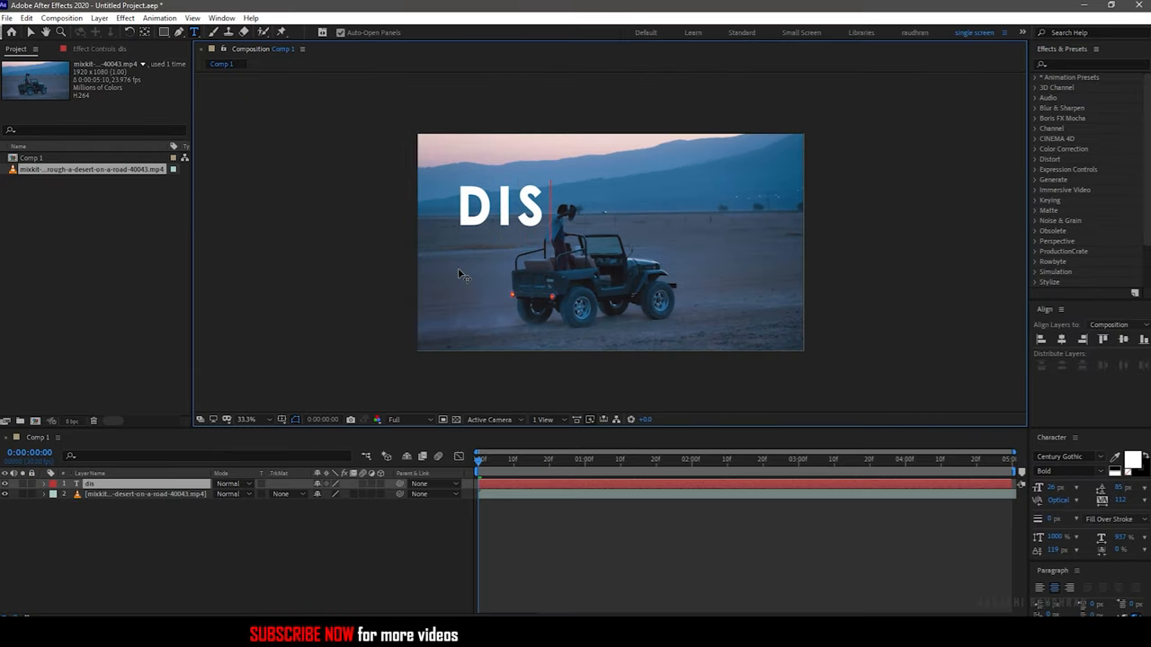
Finish the title so the bold text layer reads 'DISTORTED' over the jeep clip.
{"action": "type", "text": "STORTED"}
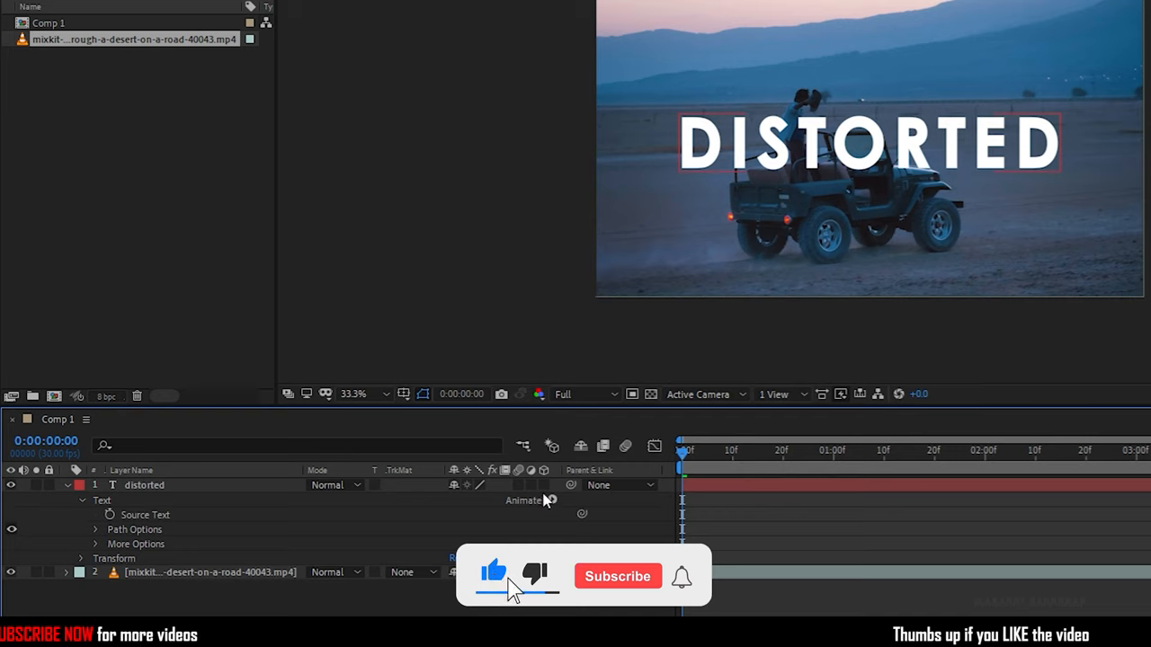
Add a Position animator with Opacity to the title, set to 0,-1160 and 0% so it hides off-frame.
{"action": "left_click", "coordinate": [550, 500]}
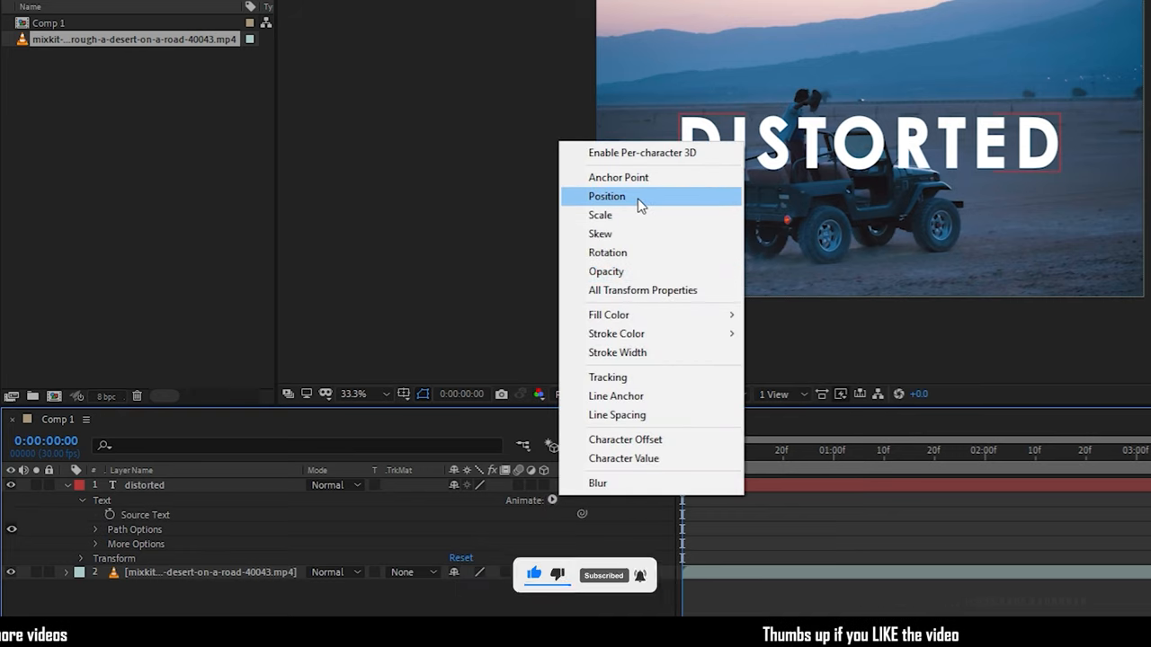
{"action": "left_click", "coordinate": [606, 196]}
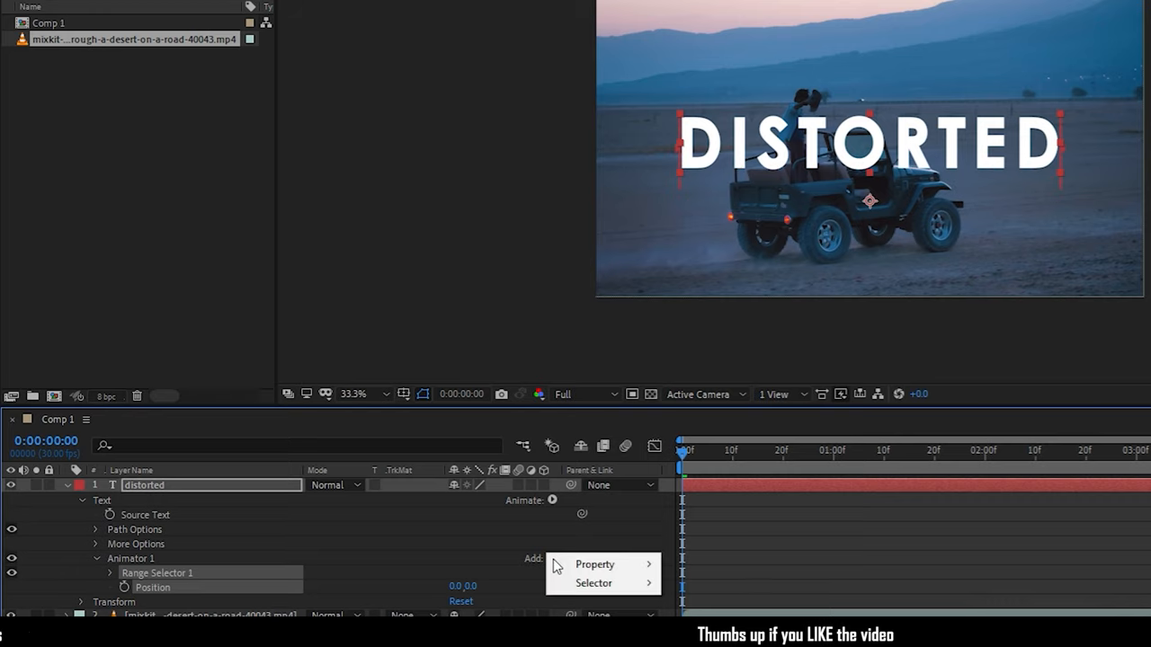
{"action": "left_click", "coordinate": [593, 565]}
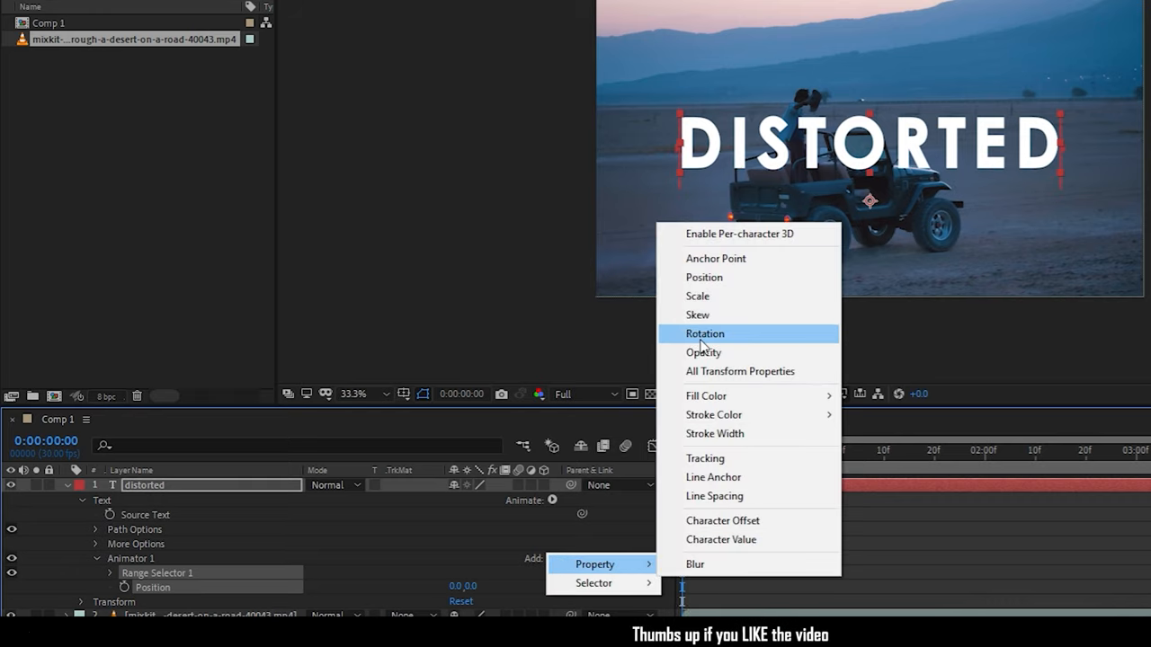
{"action": "left_click", "coordinate": [703, 353]}
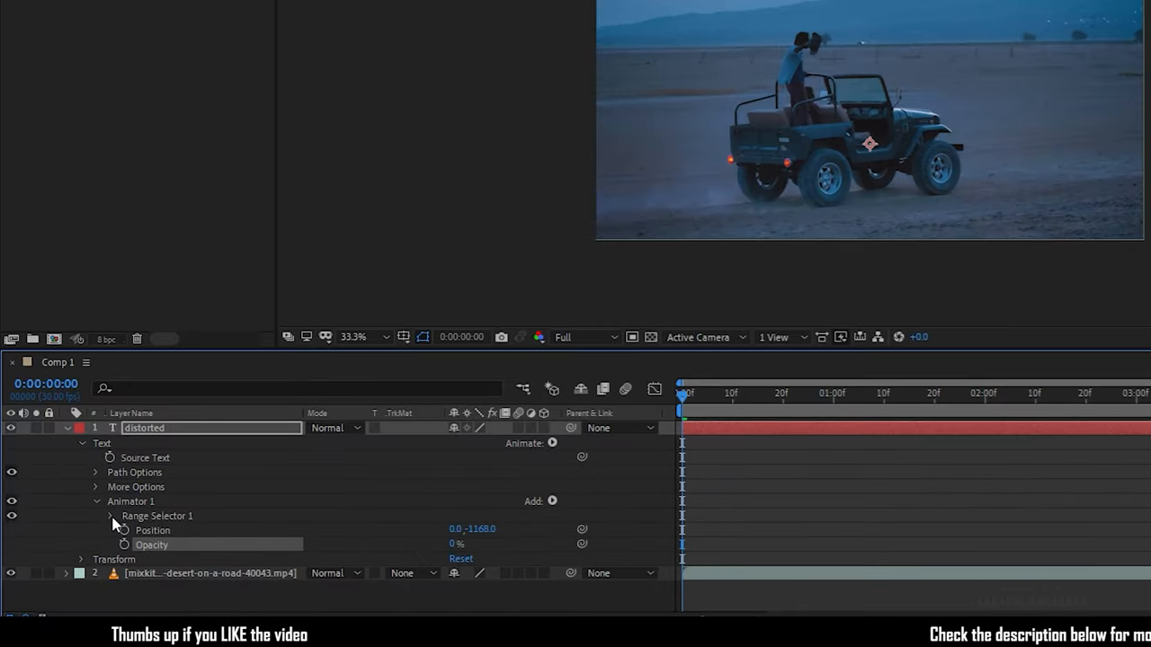
Keyframe Range Selector 1's Start from 0 to 2 seconds so the letters reveal in sequence.
{"action": "left_click", "coordinate": [111, 516]}
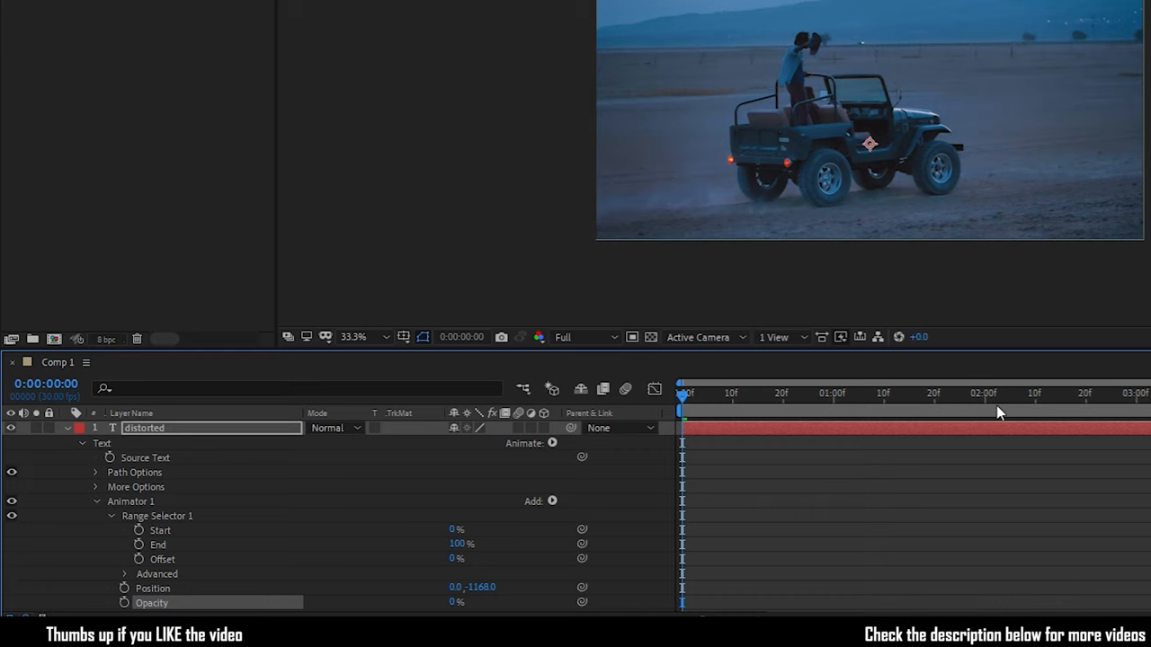
{"action": "left_click_drag", "start_coordinate": [681, 392], "coordinate": [986, 392]}
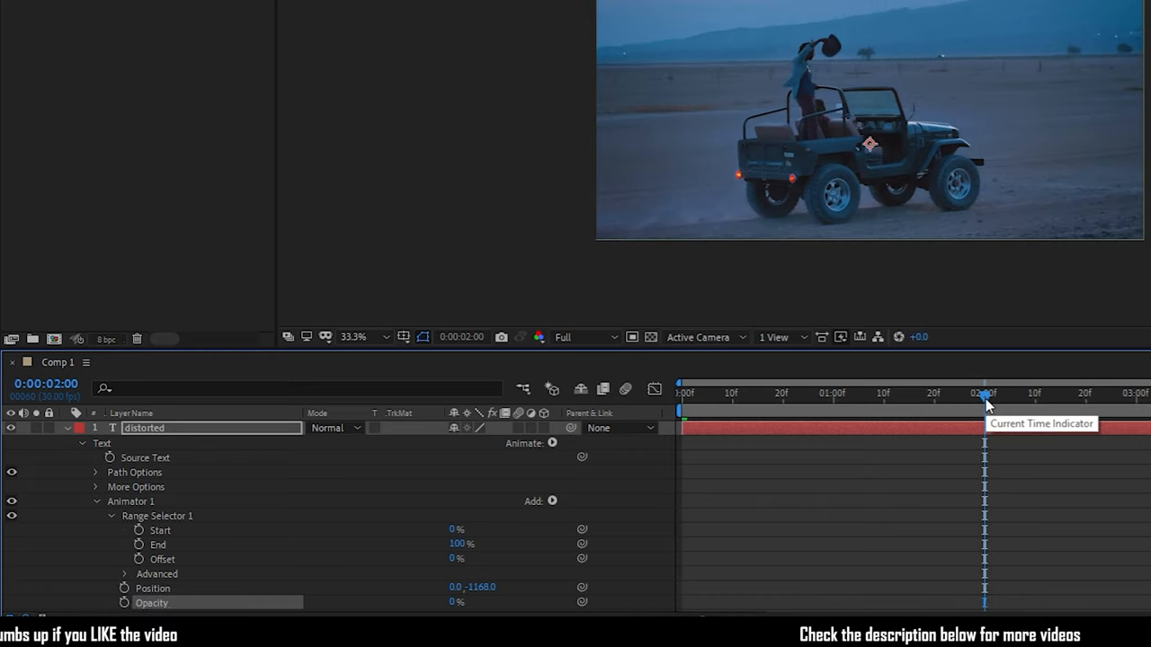
{"action": "mouse_move", "coordinate": [140, 536]}
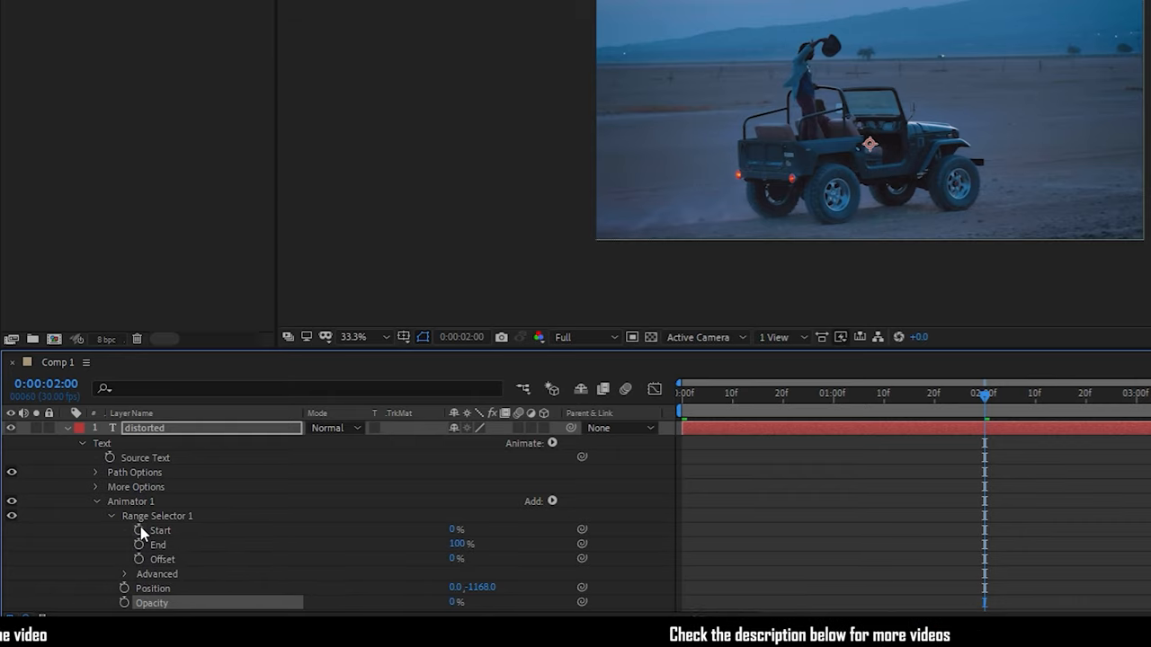
{"action": "left_click", "coordinate": [141, 531]}
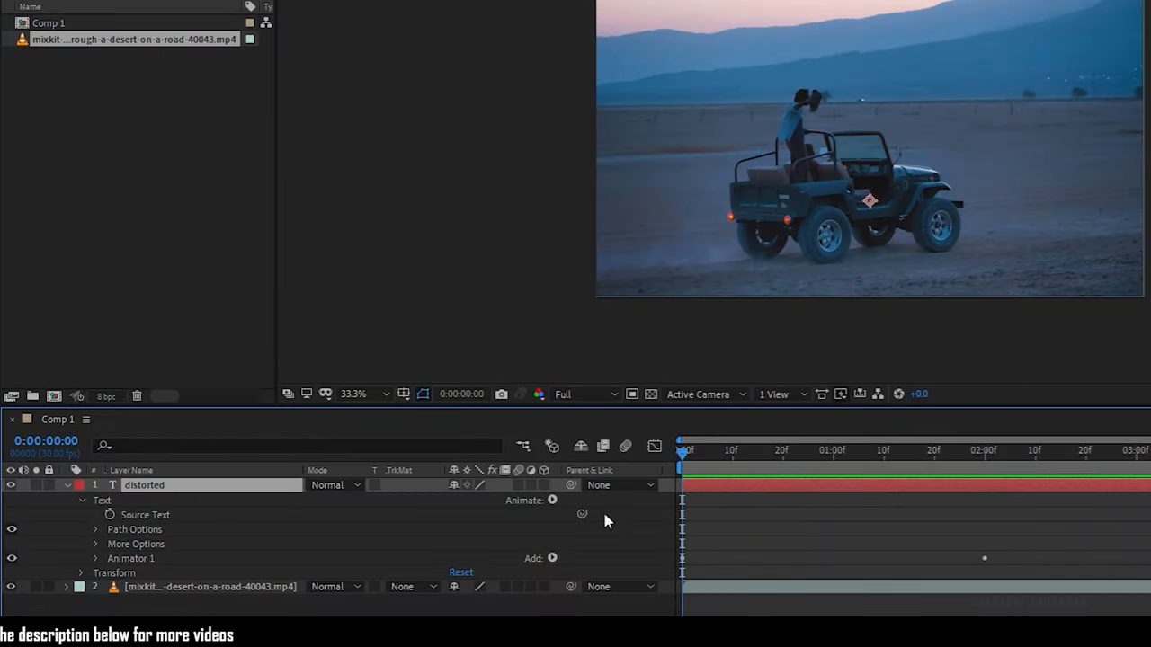
Add a Tracking animator with Tracking Amount keyframes and apply Easy Ease to them.
{"action": "left_click", "coordinate": [553, 500]}
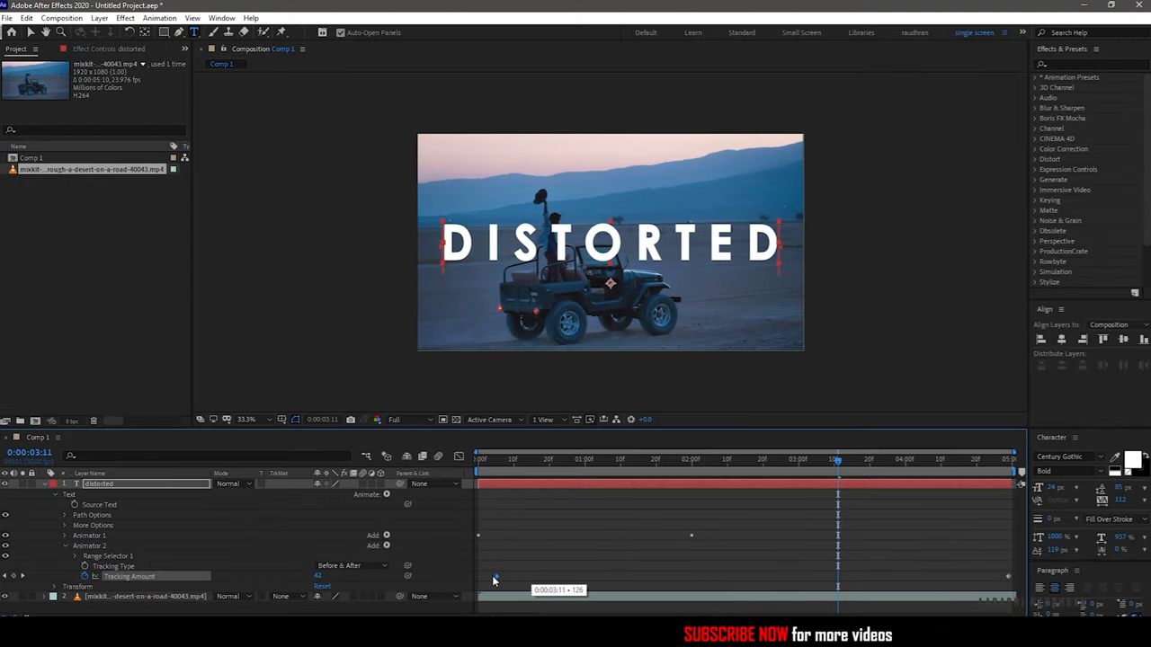
{"action": "right_click", "coordinate": [493, 579]}
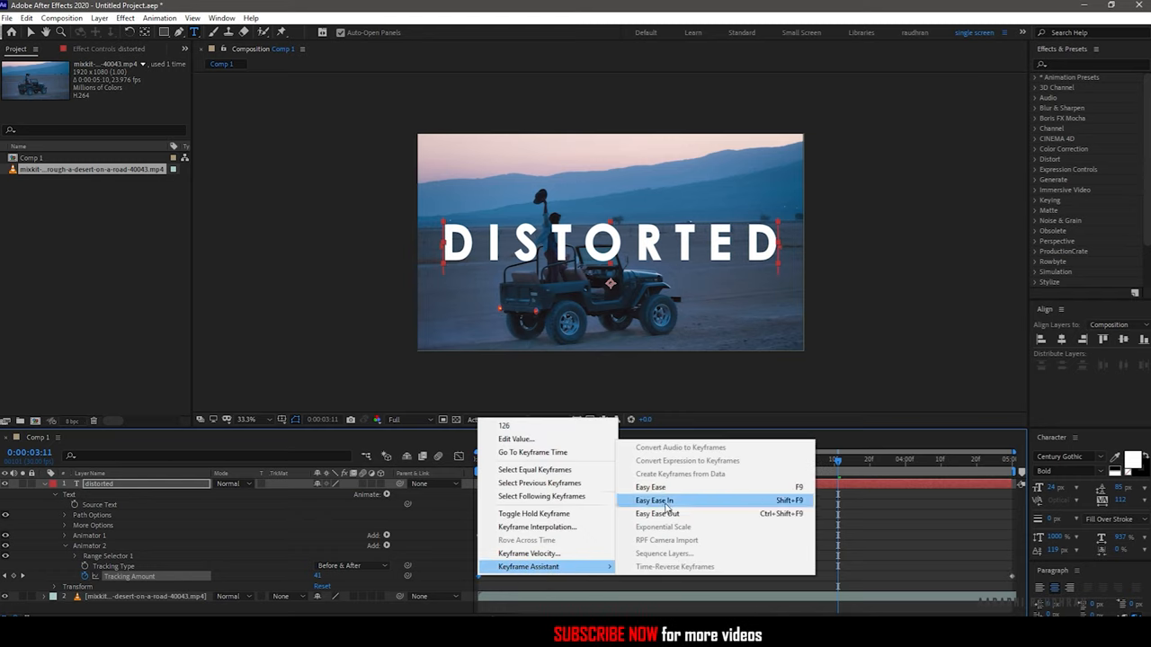
{"action": "left_click", "coordinate": [651, 500]}
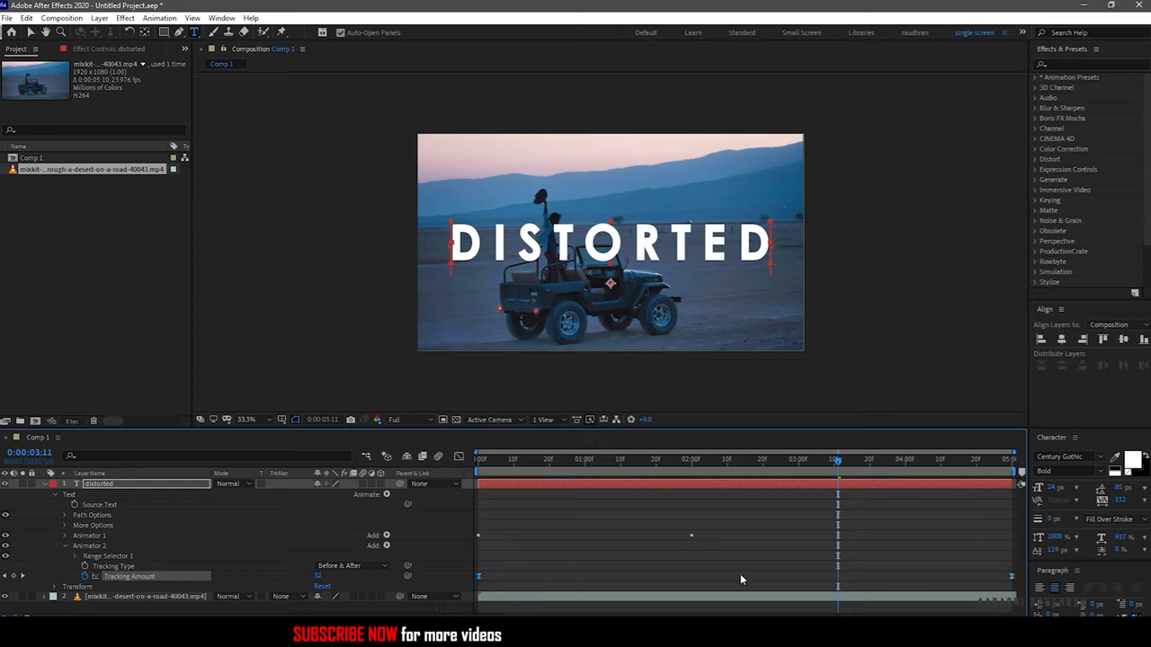
{"action": "left_click", "coordinate": [457, 457]}
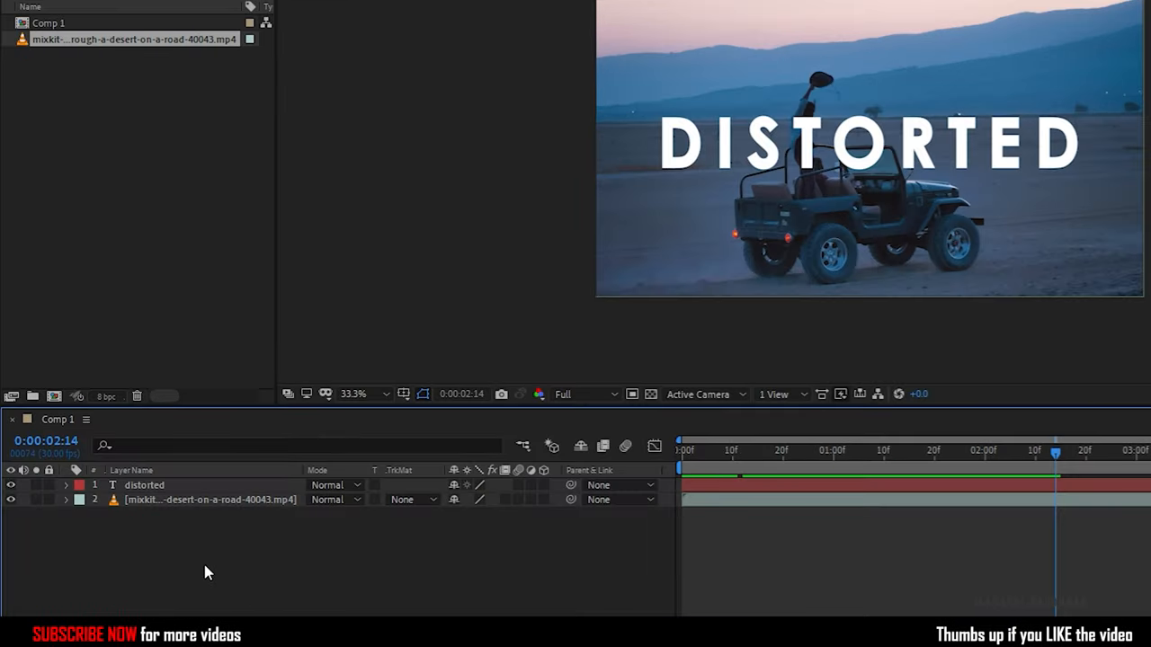
Add an adjustment layer above the title and search Effects & Presets for Motion Tile.
{"action": "right_click", "coordinate": [205, 572]}
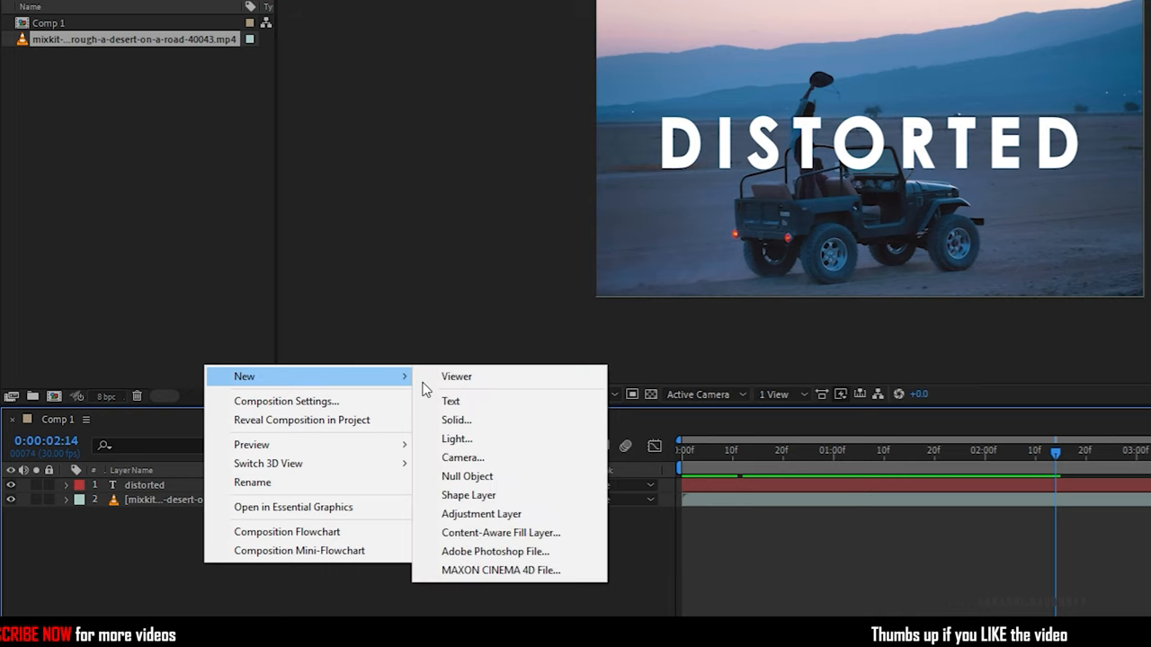
{"action": "left_click", "coordinate": [482, 515]}
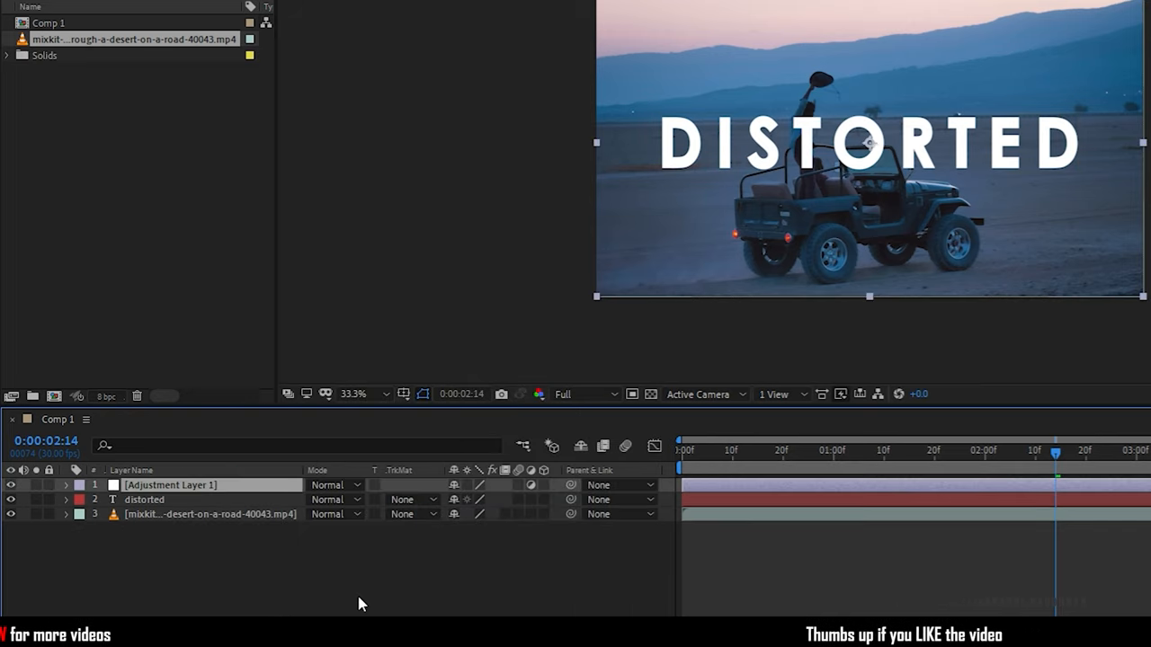
{"action": "type", "text": "motio"}
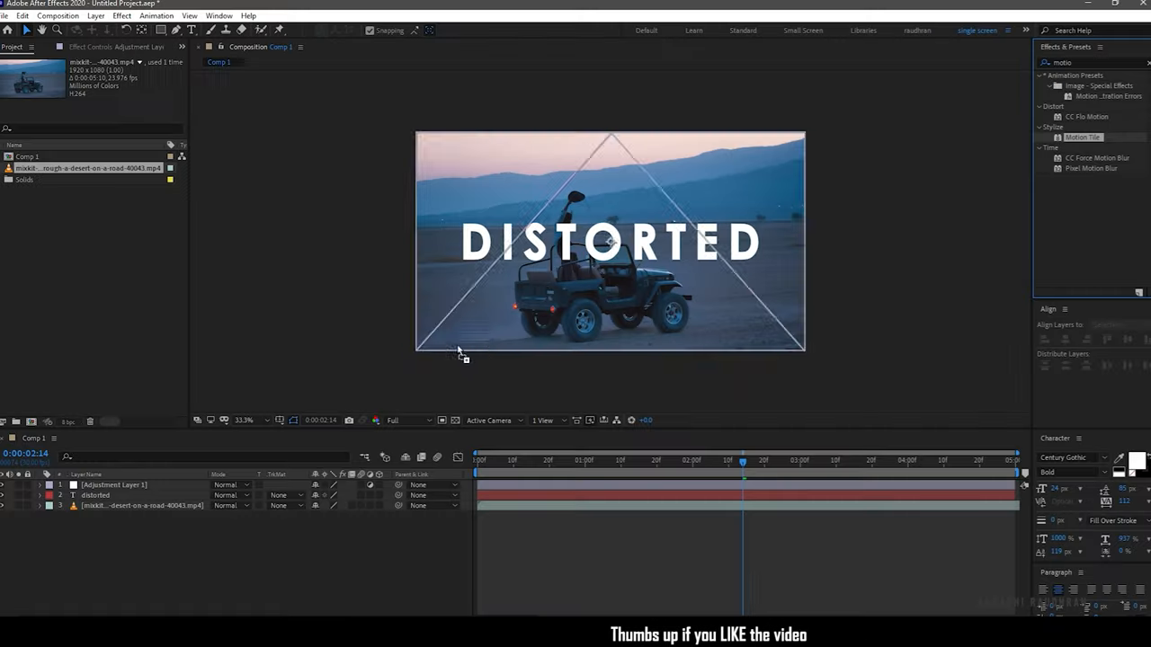
Apply Motion Tile and keyframe Tile Center from 960,540 to 960,3780 over about 1:20.
{"action": "left_click", "coordinate": [117, 486]}
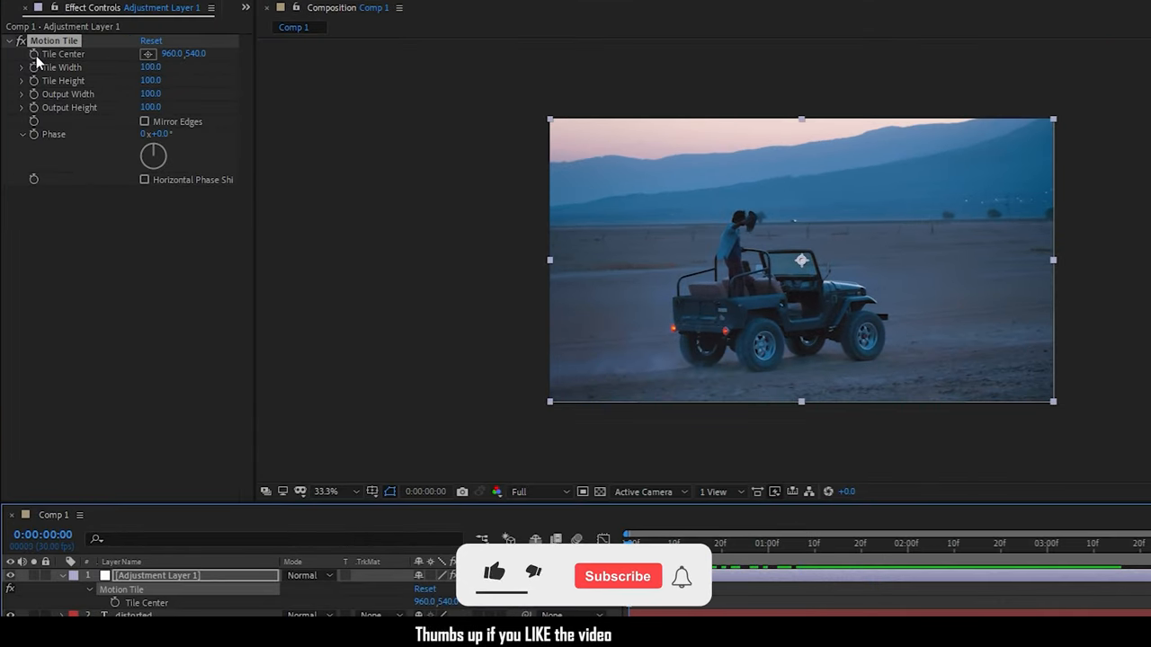
{"action": "left_click", "coordinate": [496, 576]}
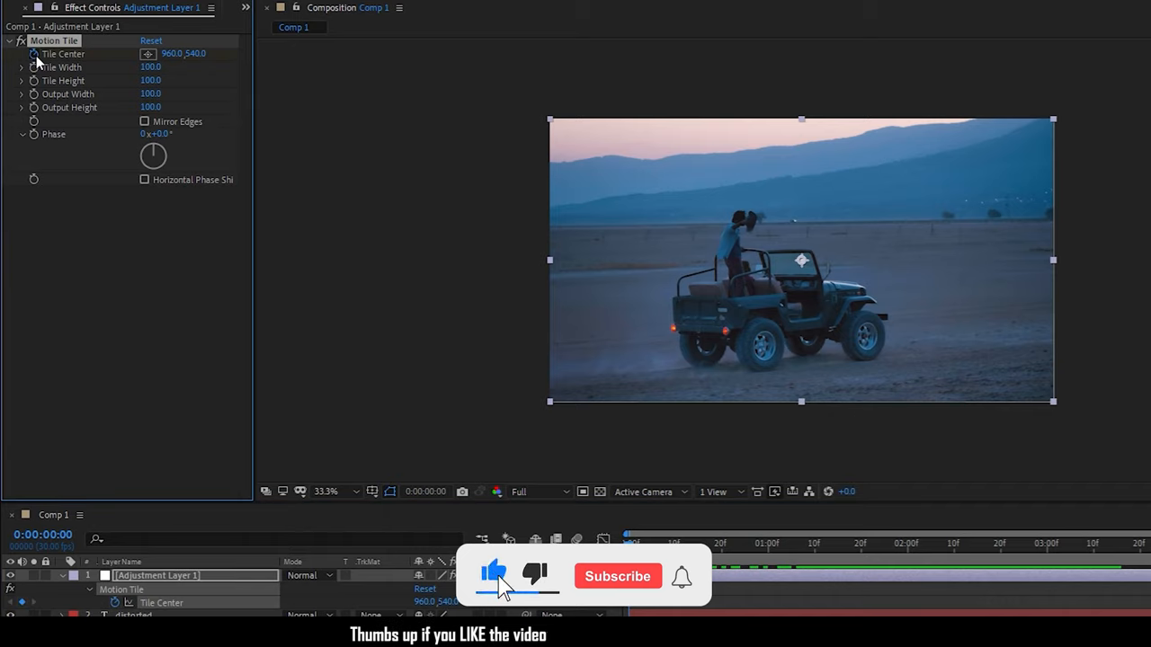
{"action": "left_click", "coordinate": [618, 576]}
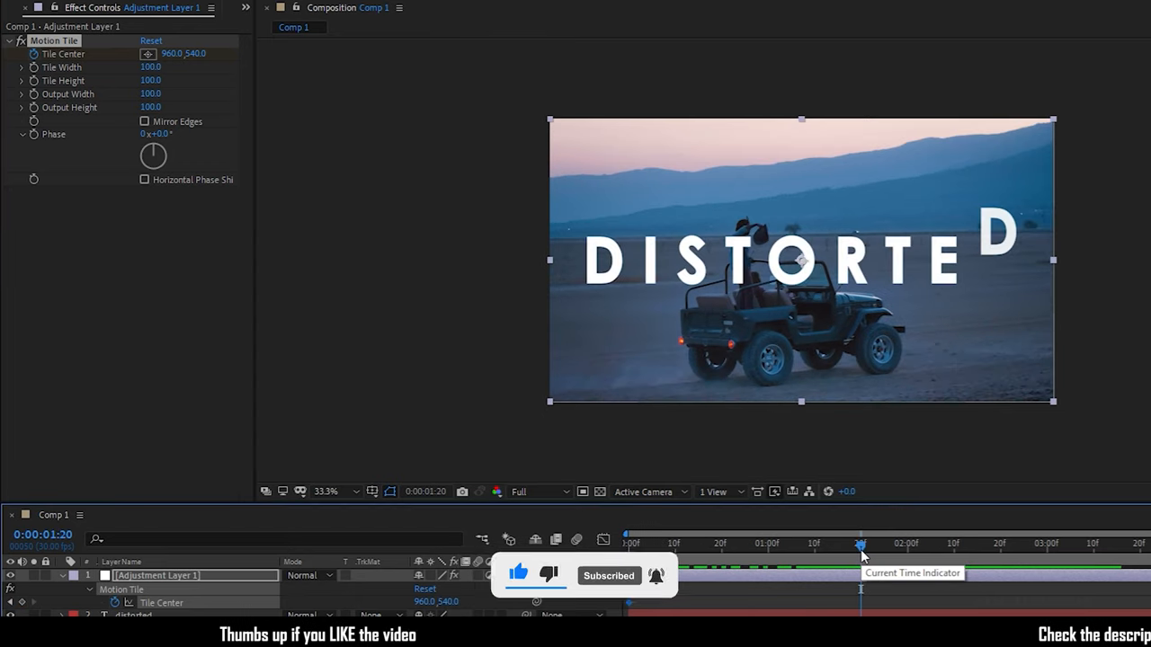
{"action": "left_click", "coordinate": [197, 54]}
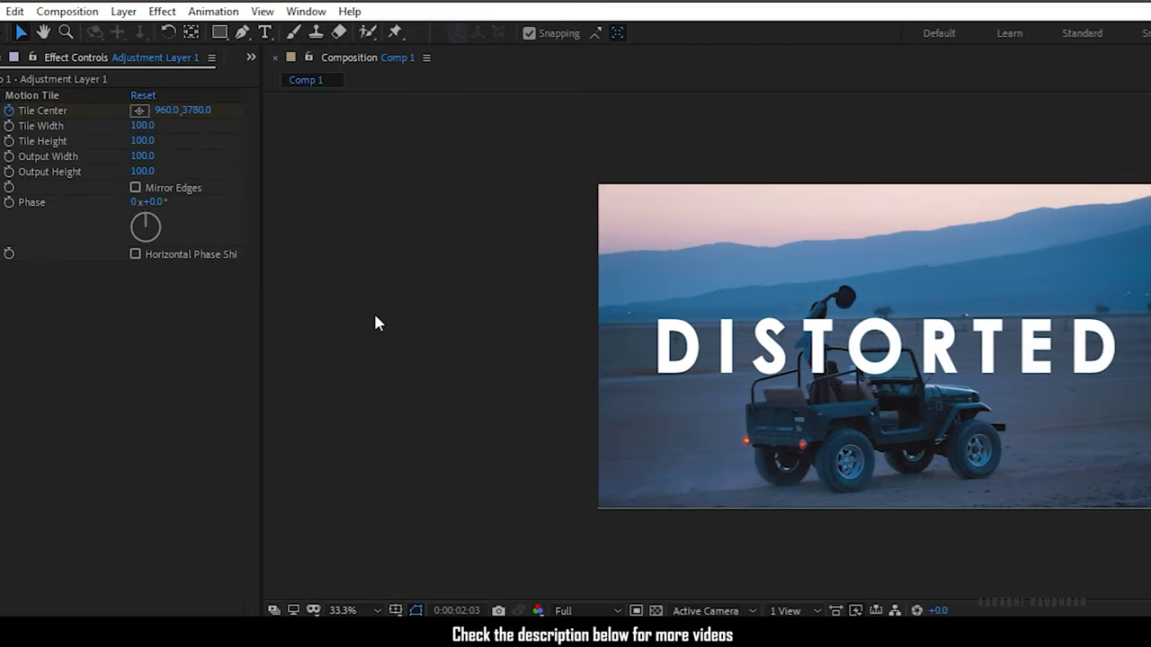
{"action": "left_click", "coordinate": [220, 33]}
{"action": "type", "text": "d"}
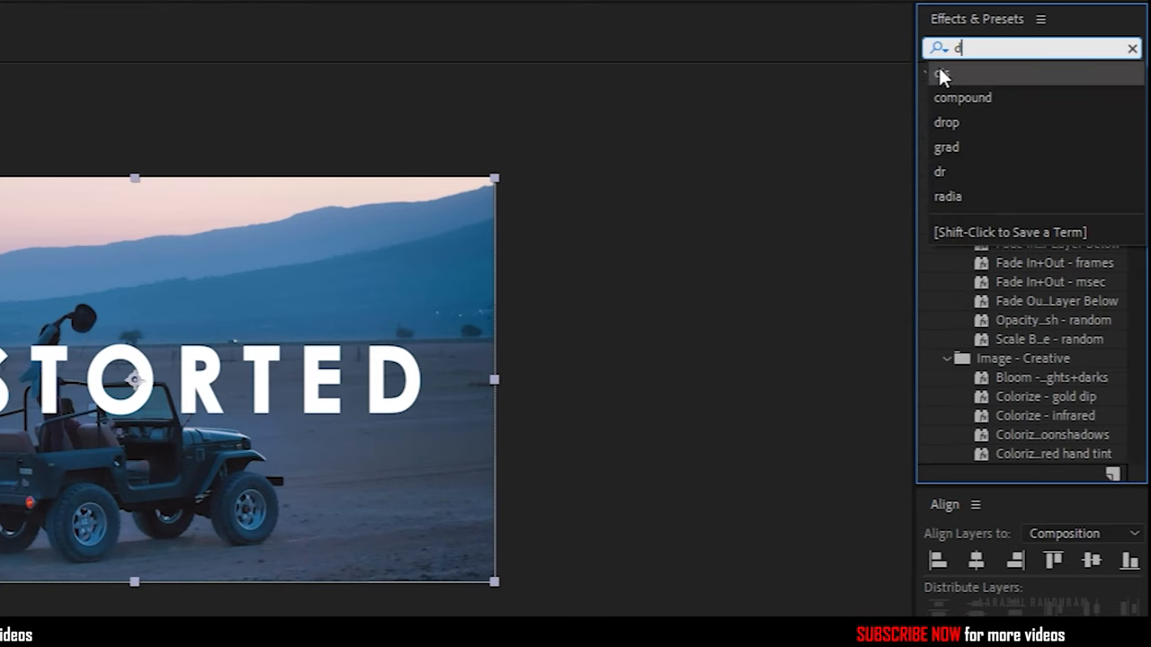
Find Displacement Map via 'displa' search and apply it to Adjustment Layer 2.
{"action": "type", "text": "ispla"}
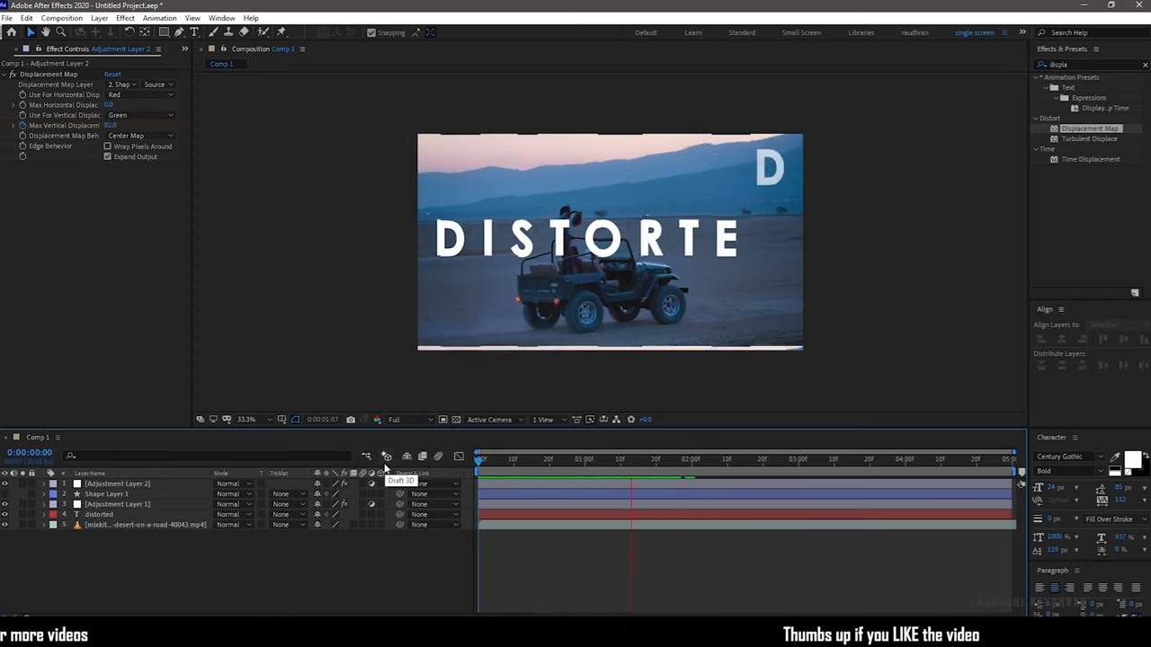
{"action": "left_click", "coordinate": [773, 460]}
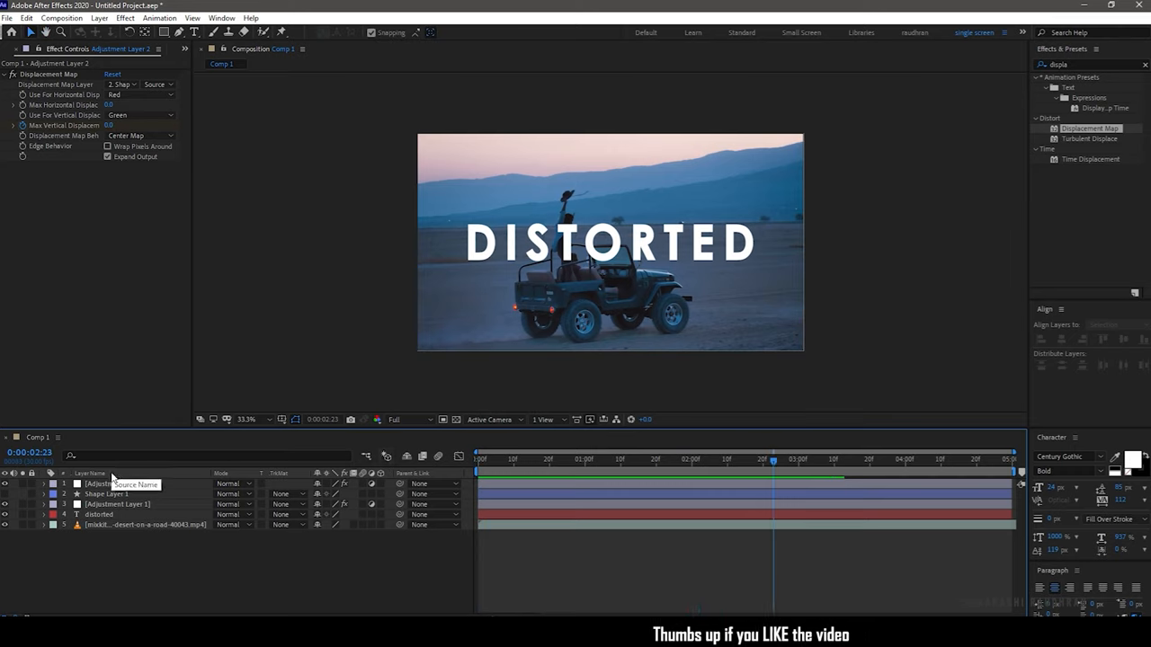
Reveal Displacement Map's Max Vertical Displacement on Adjustment Layer 2 and keyframe its values.
{"action": "left_click", "coordinate": [108, 484]}
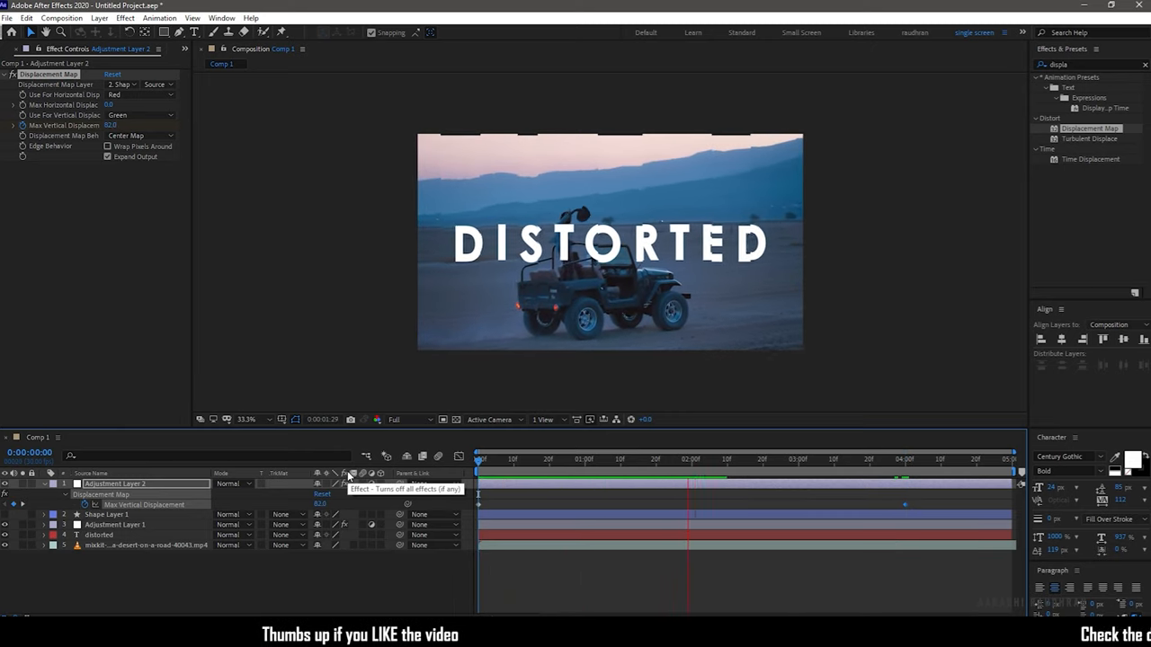
{"action": "left_click", "coordinate": [874, 459]}
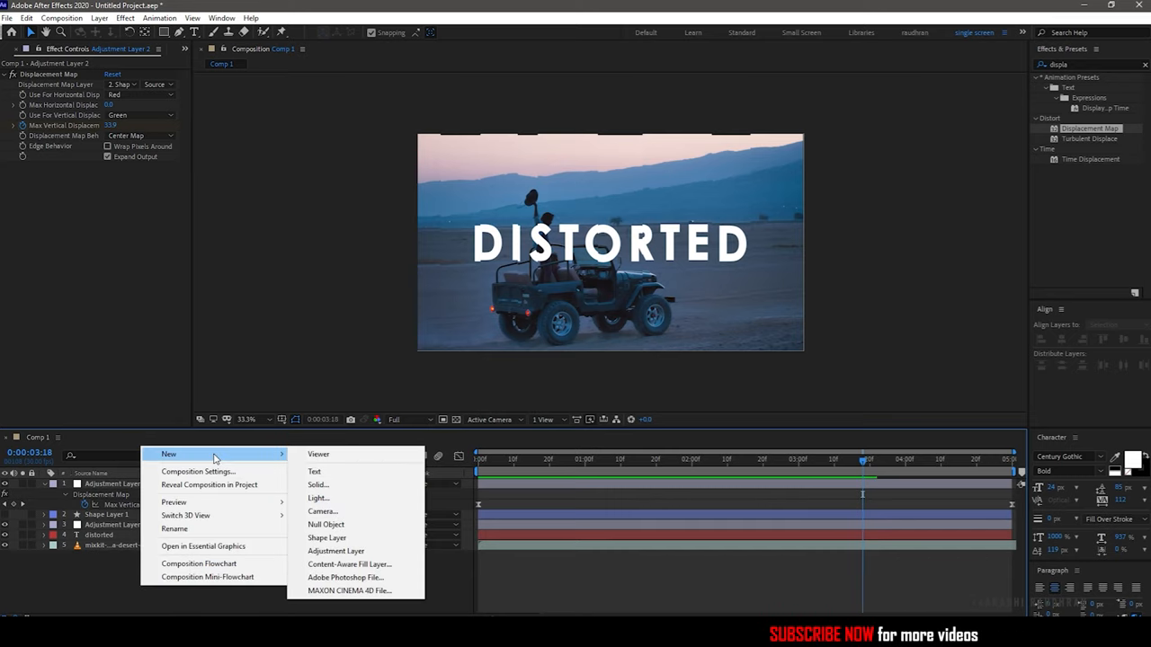
{"action": "mouse_move", "coordinate": [315, 472]}
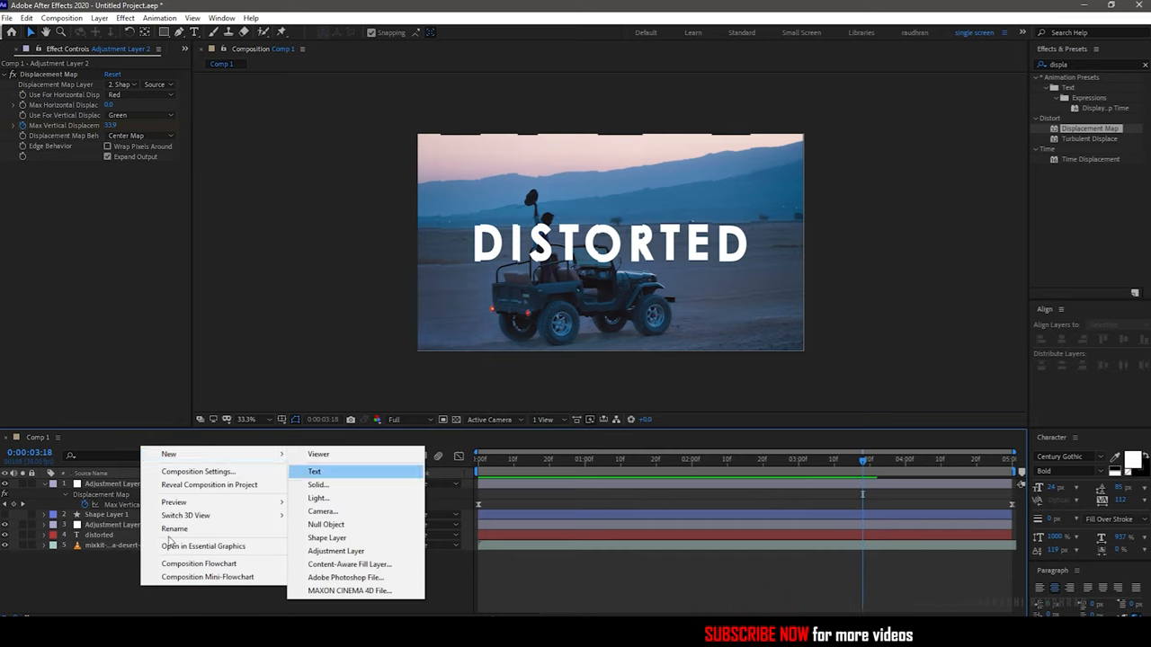
Create a new full-frame solid layer coloured black on top of the composition.
{"action": "left_click", "coordinate": [317, 485]}
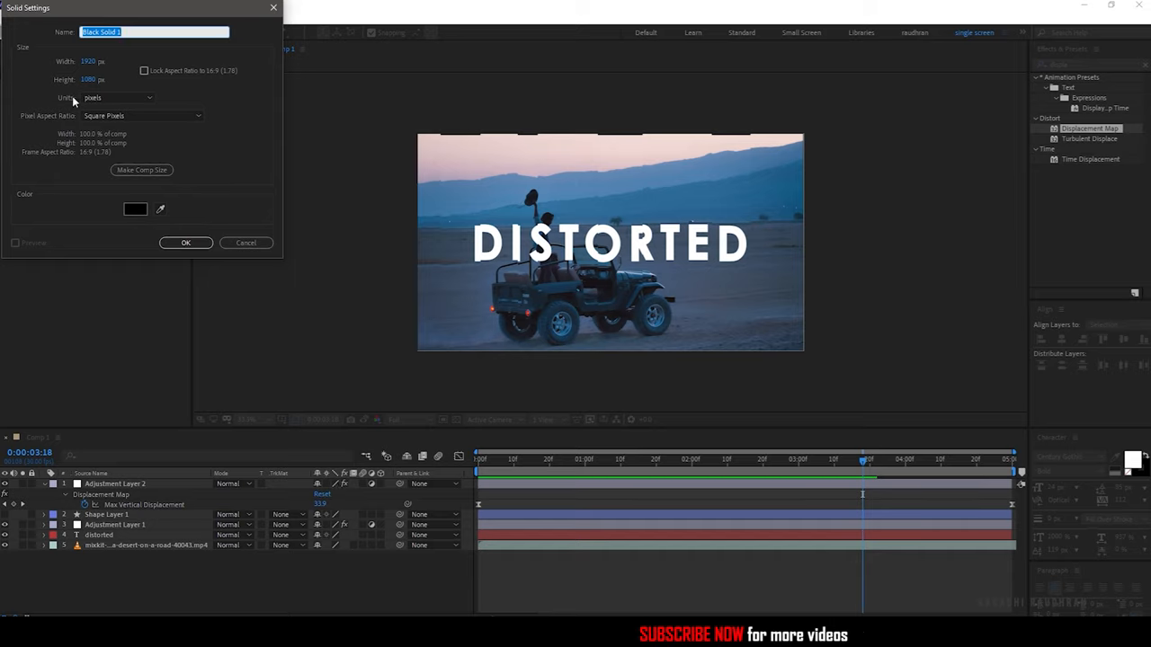
{"action": "mouse_move", "coordinate": [162, 201]}
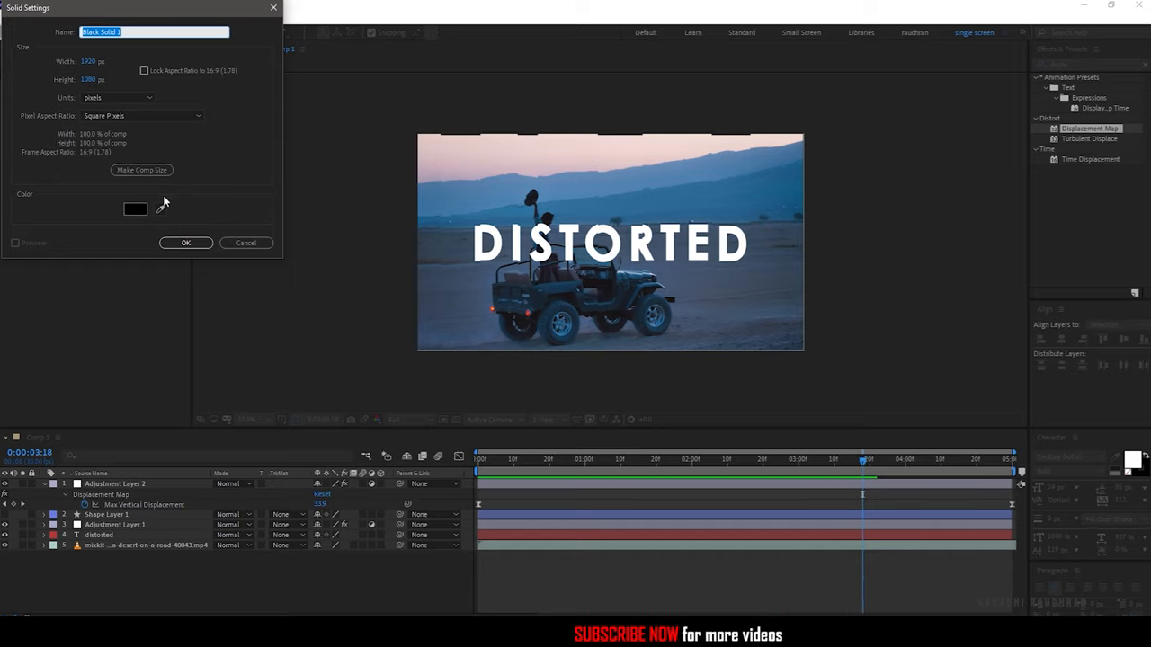
{"action": "left_click", "coordinate": [133, 209]}
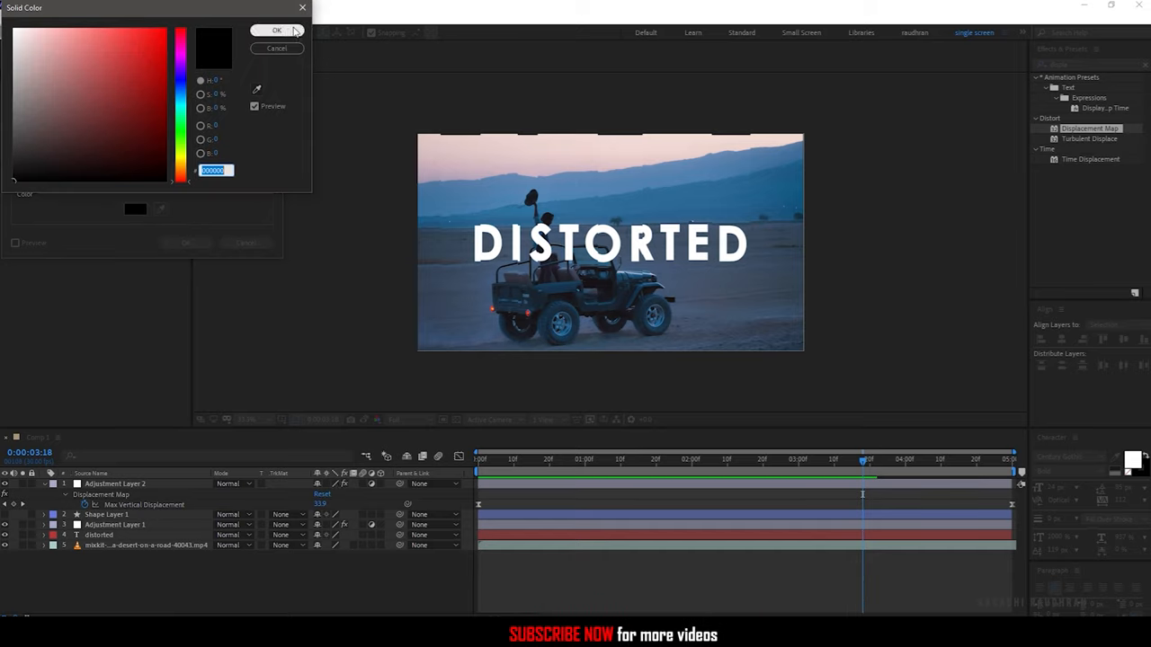
{"action": "left_click", "coordinate": [277, 29]}
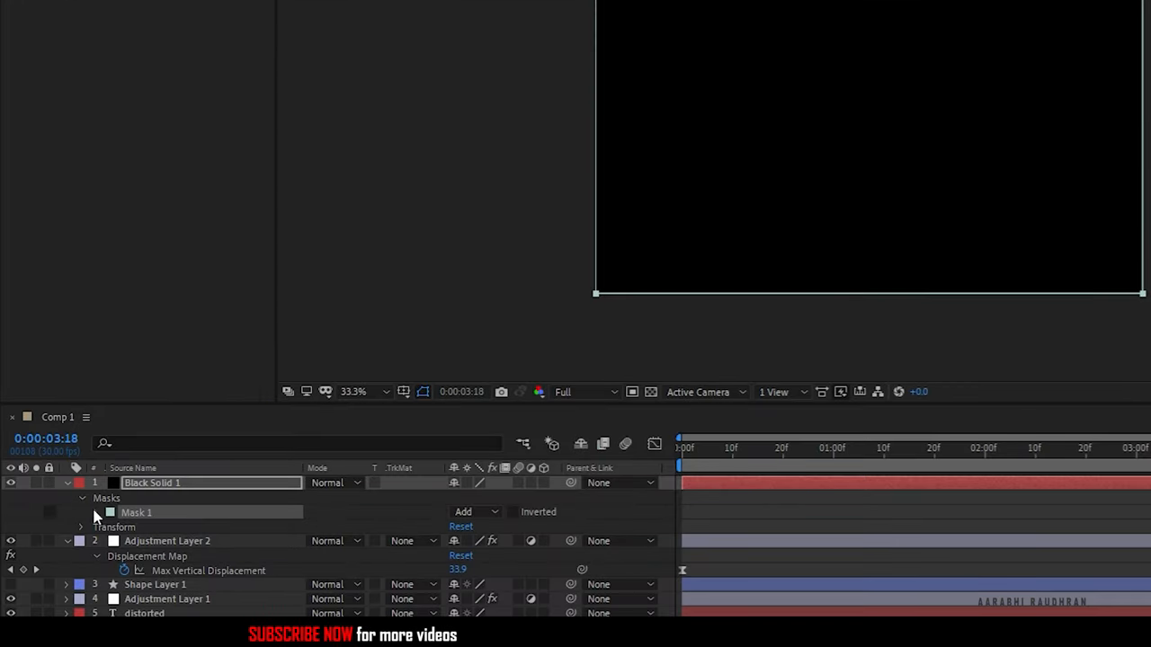
Reshape the black solid's Mask 1 via Mask Shape into inverted top/bottom letterbox bars.
{"action": "left_click", "coordinate": [97, 511]}
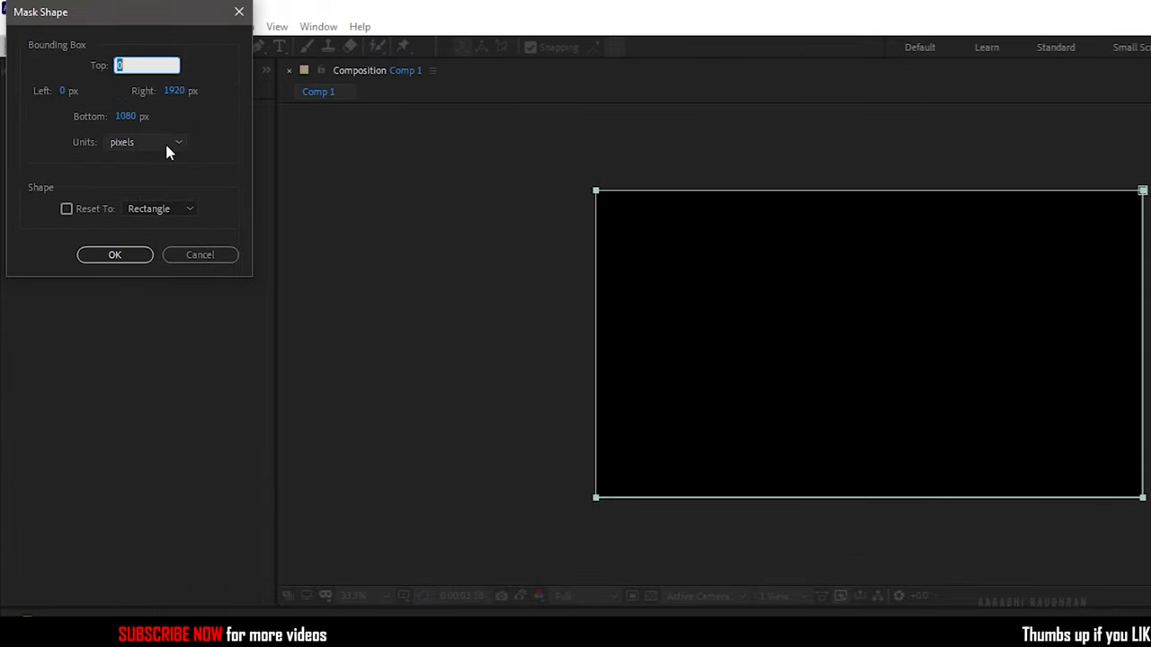
{"action": "left_click", "coordinate": [144, 142]}
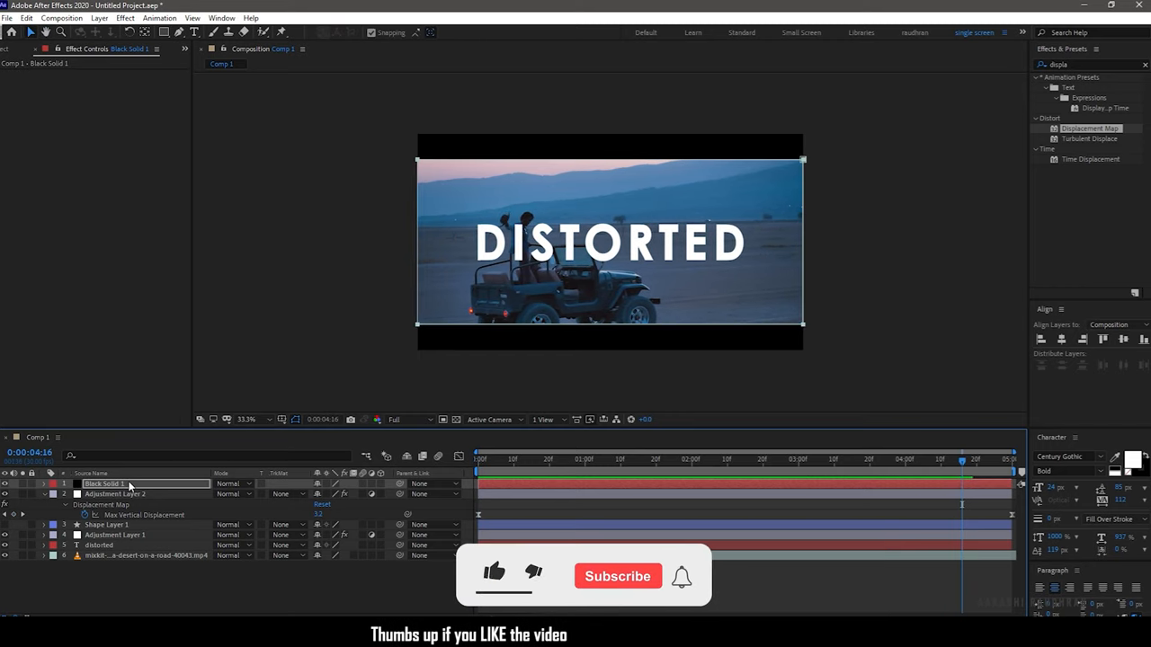
{"action": "left_click", "coordinate": [496, 575]}
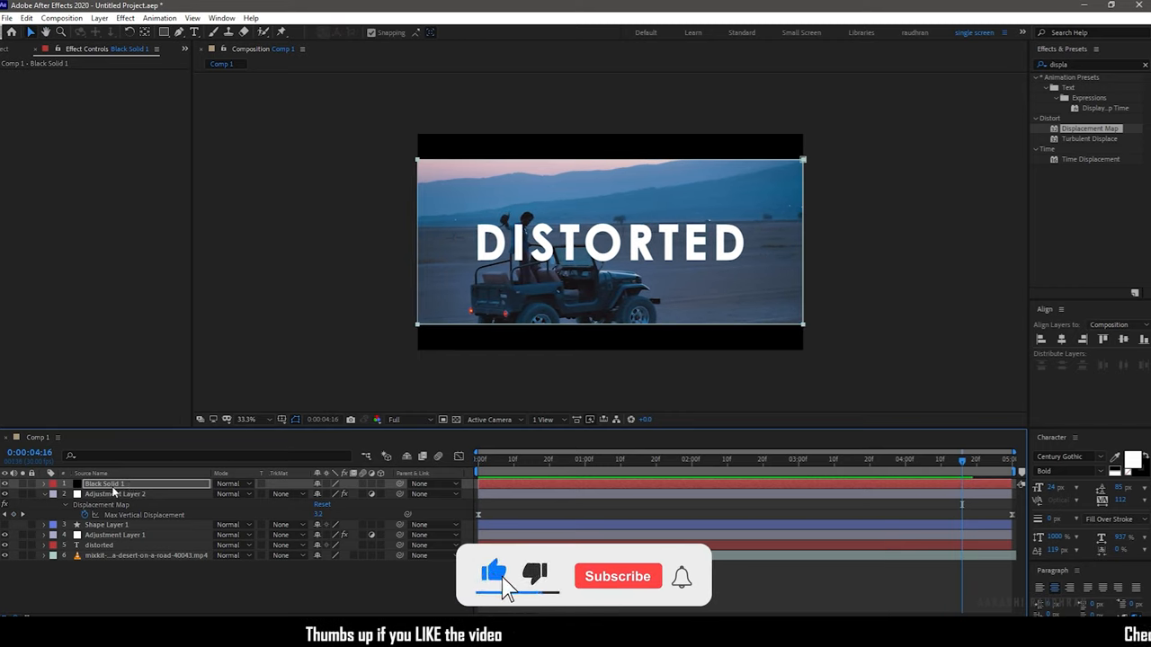
{"action": "left_click", "coordinate": [617, 575]}
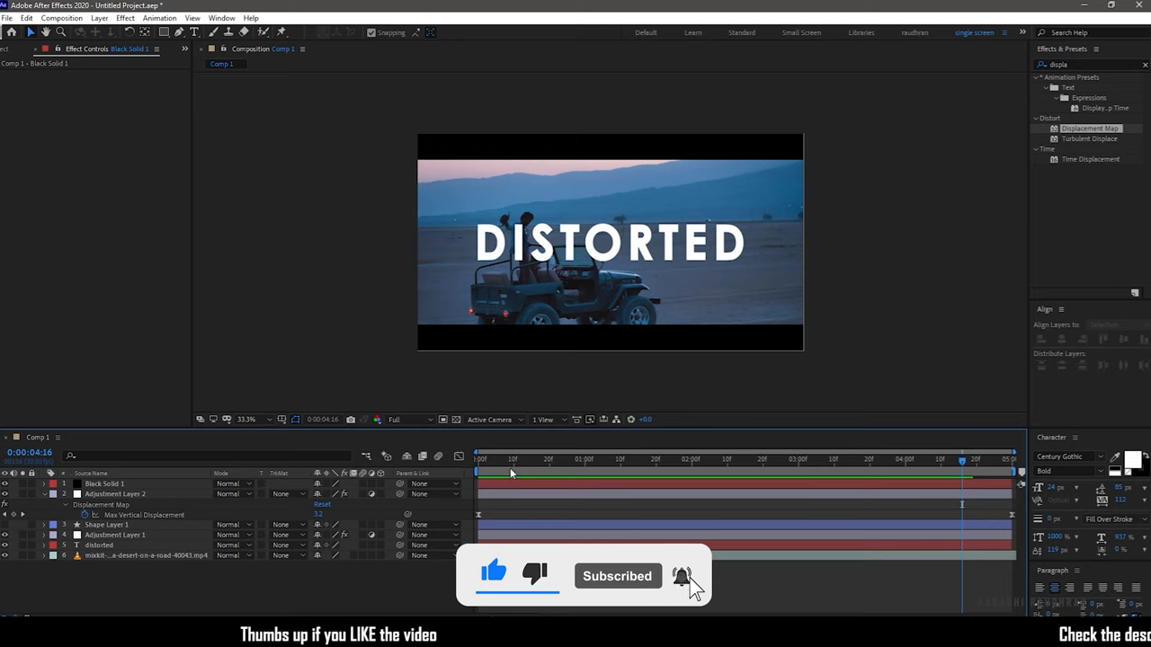